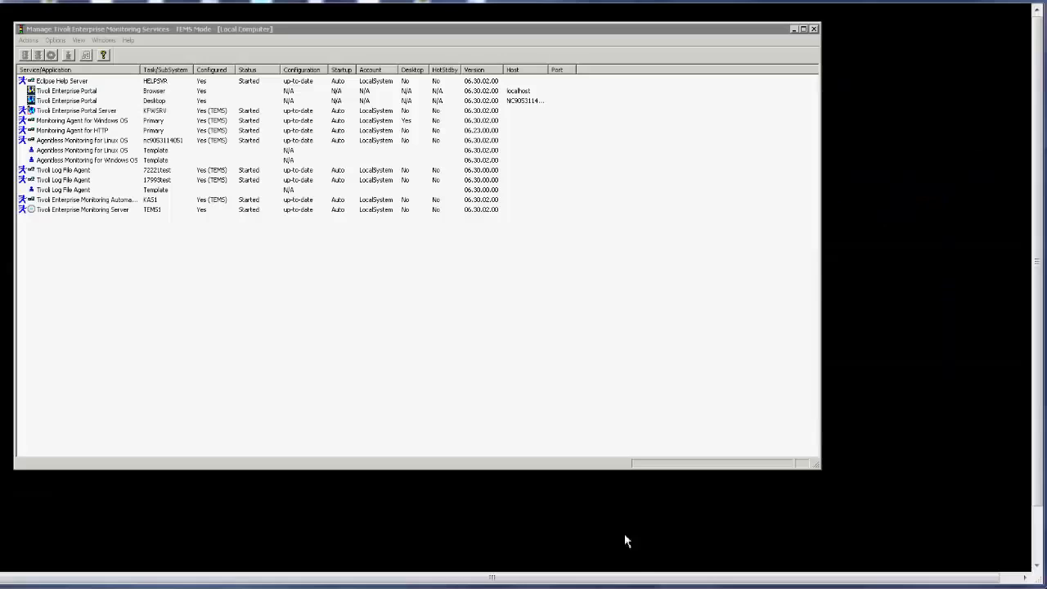
mouse_move(281, 296)
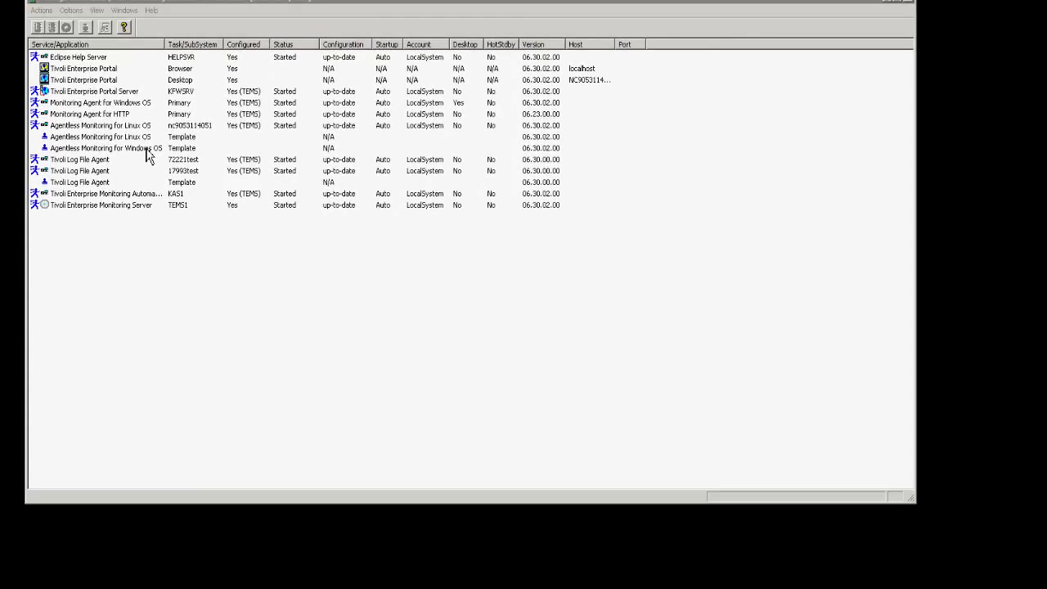
Step: Start configuring a new instance of the Agentless Monitoring for Windows OS template using defaults
right_click(98, 147)
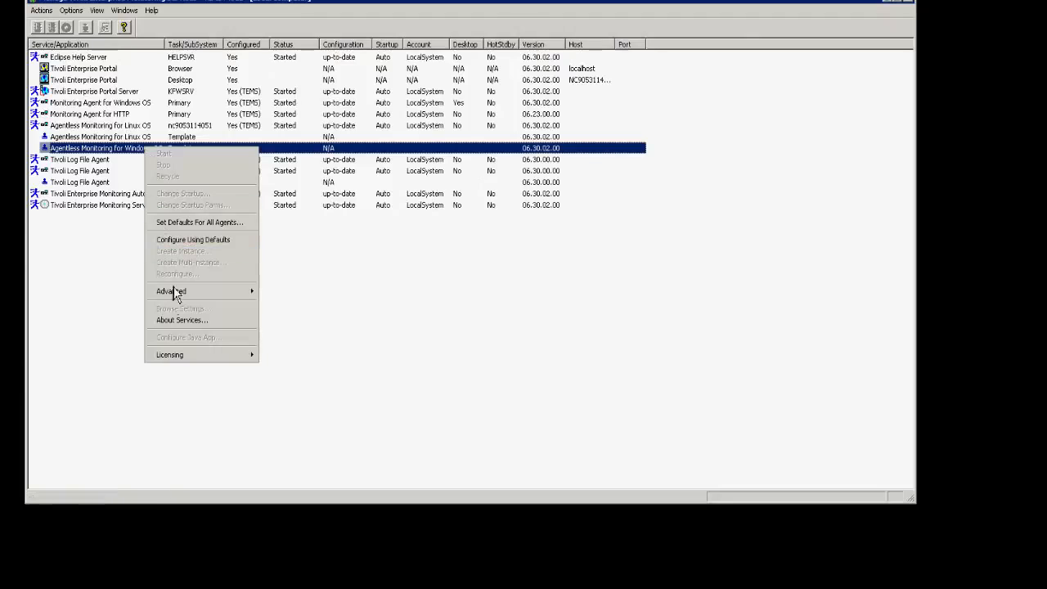
mouse_move(193, 239)
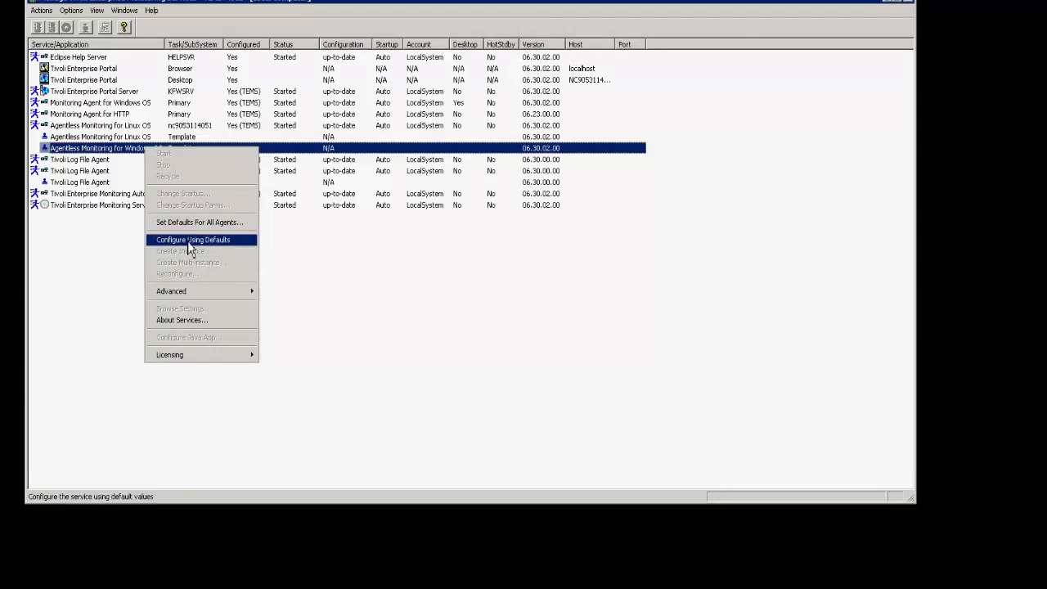
click(193, 239)
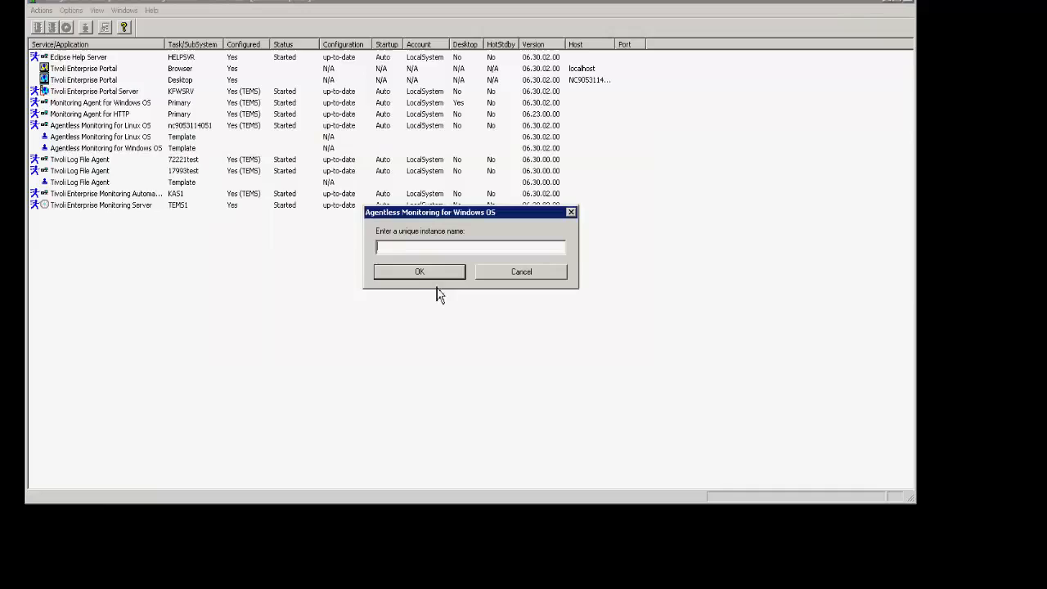
click(471, 249)
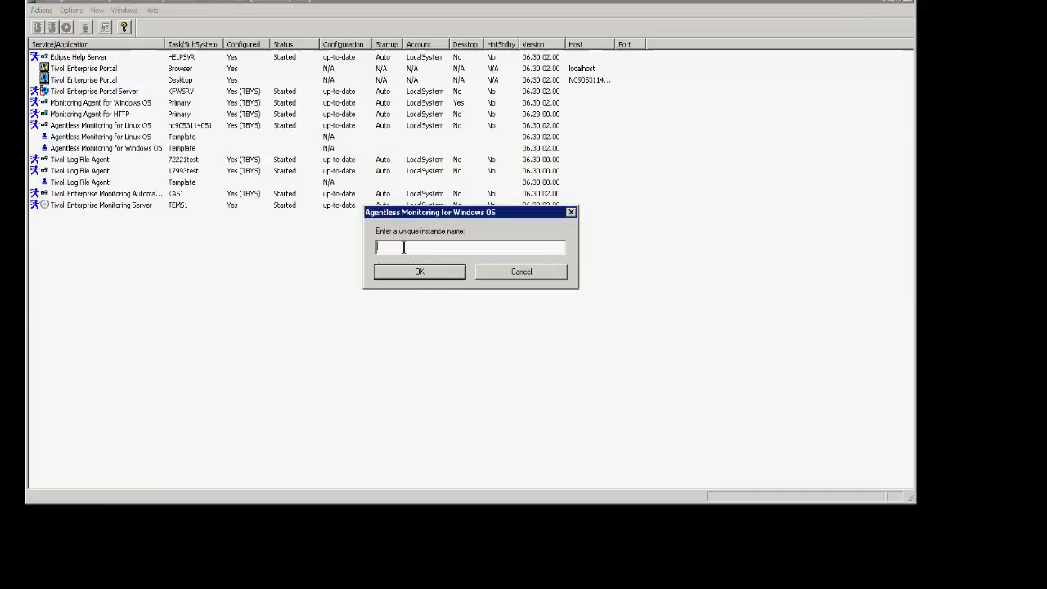
mouse_move(478, 327)
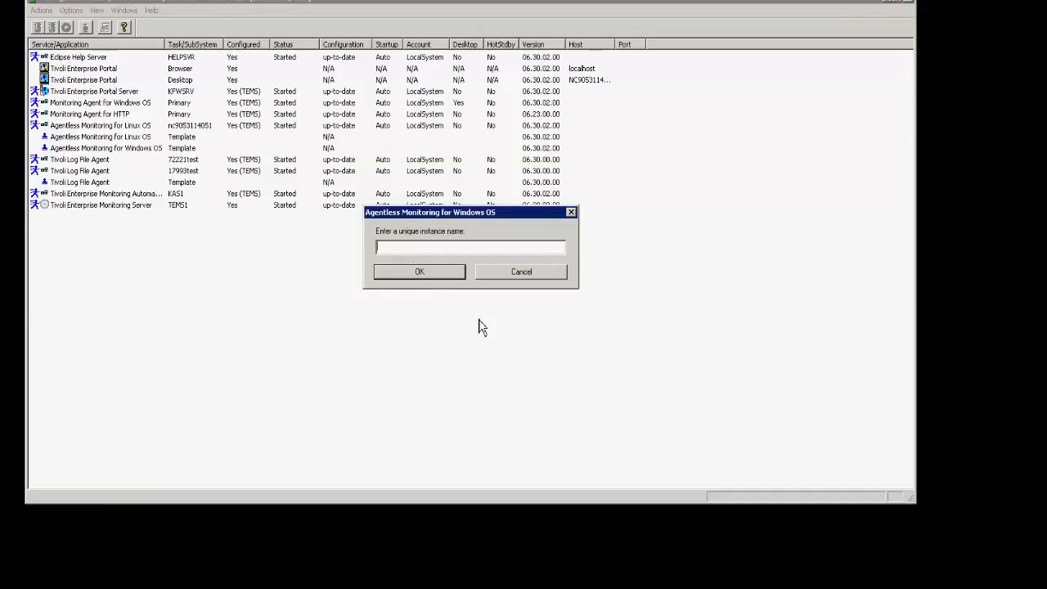
text(nd)
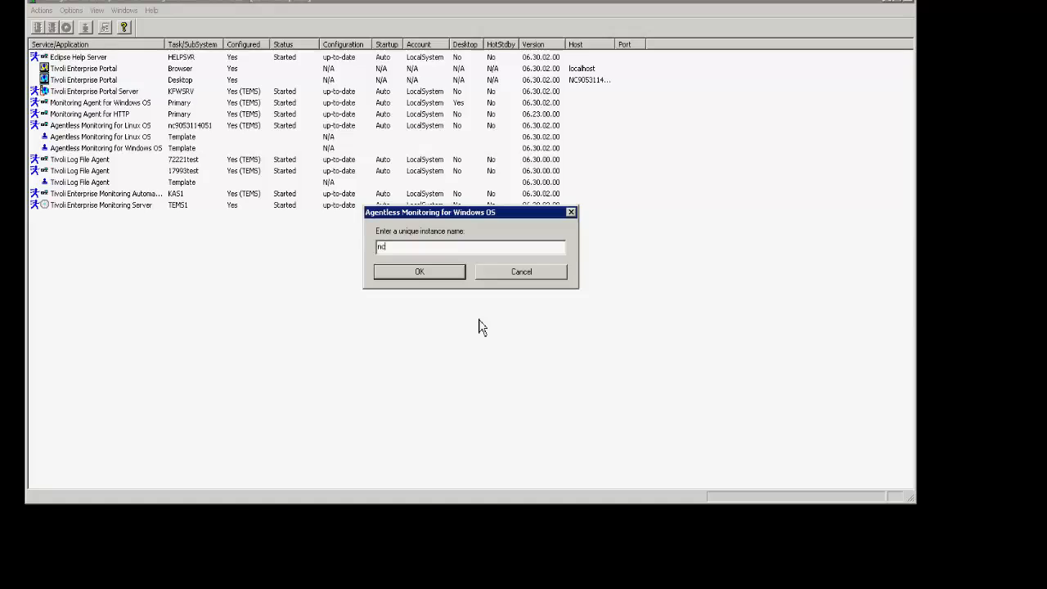
text(nc905311)
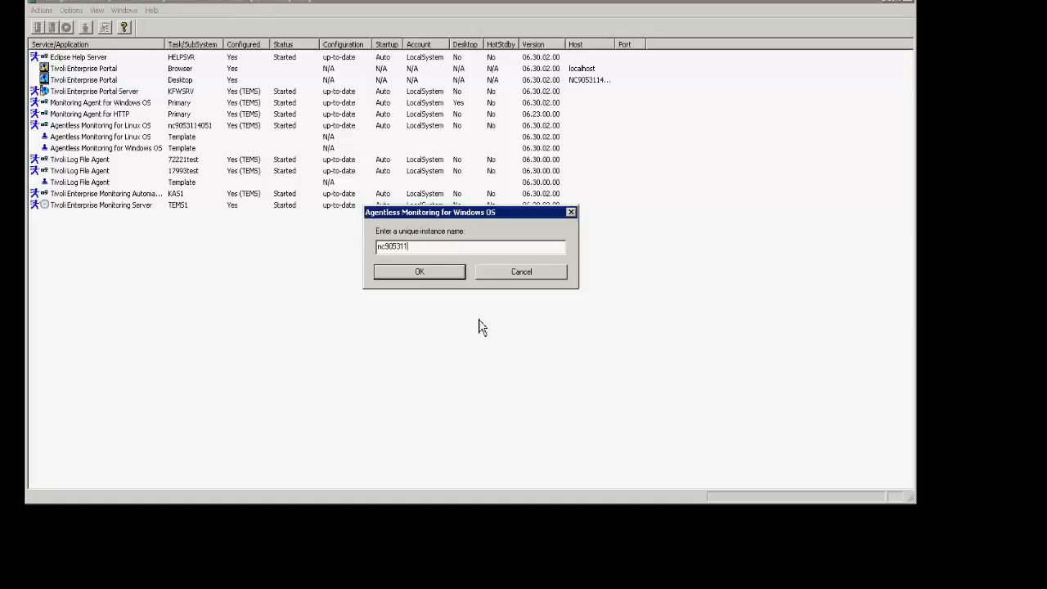
text(4)
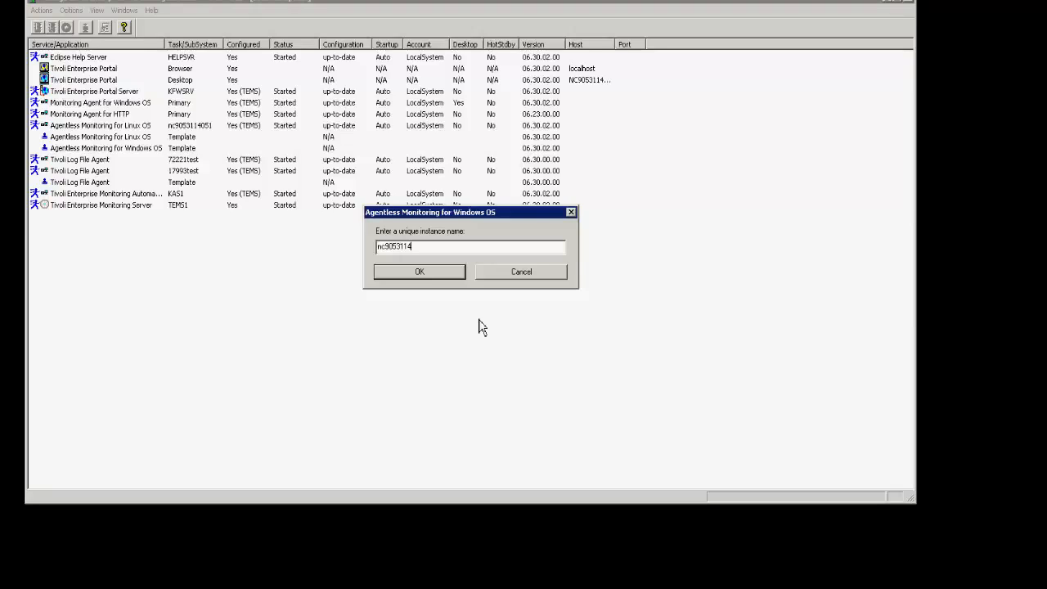
text(027)
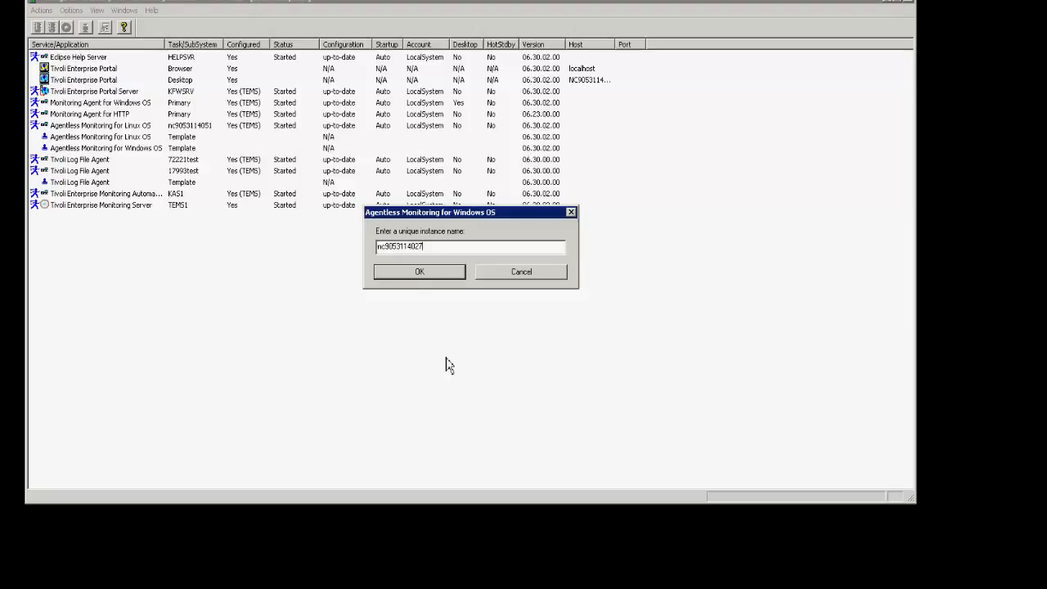
click(418, 271)
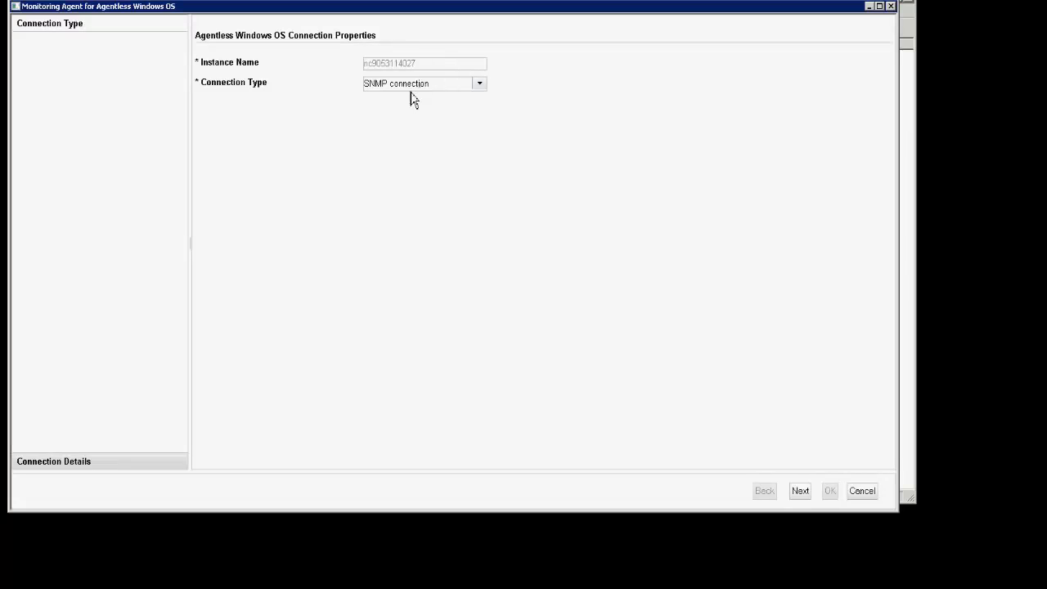
mouse_move(488, 95)
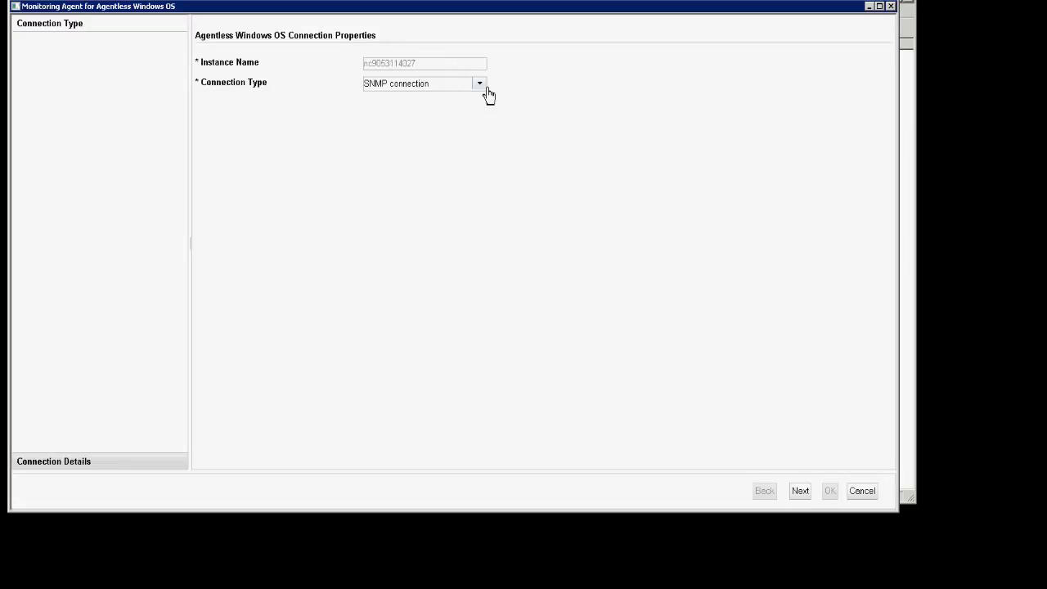
Step: Switch the connection type from SNMP to Windows API Connection and continue to its details
click(479, 82)
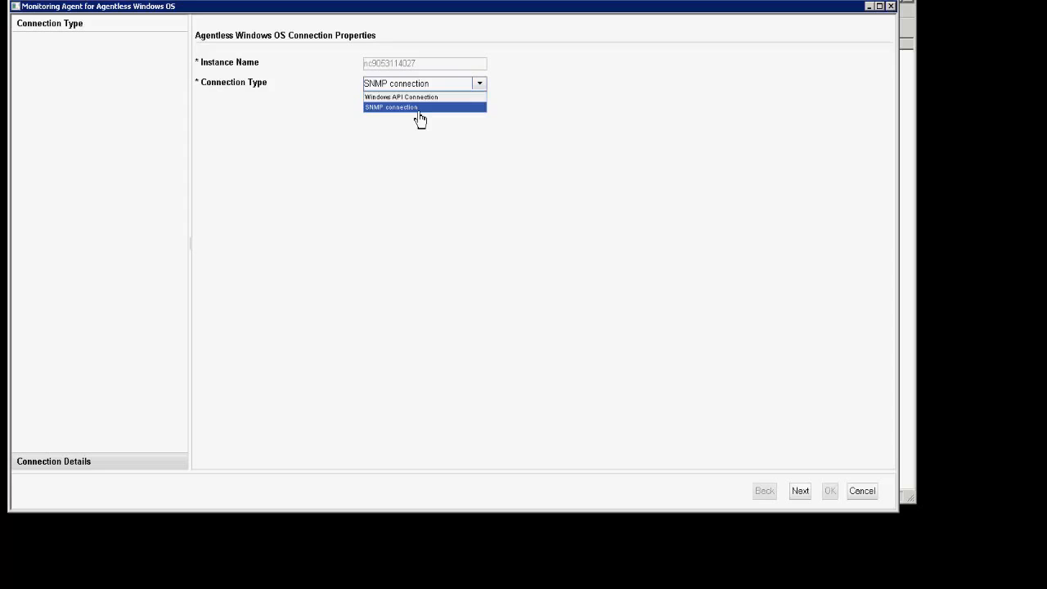
click(402, 96)
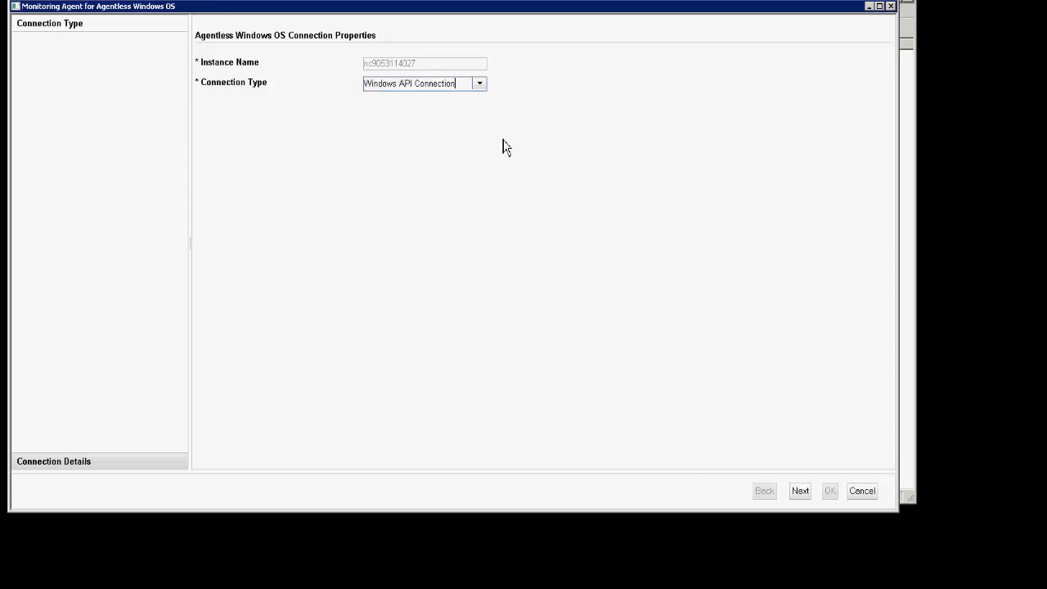
click(798, 490)
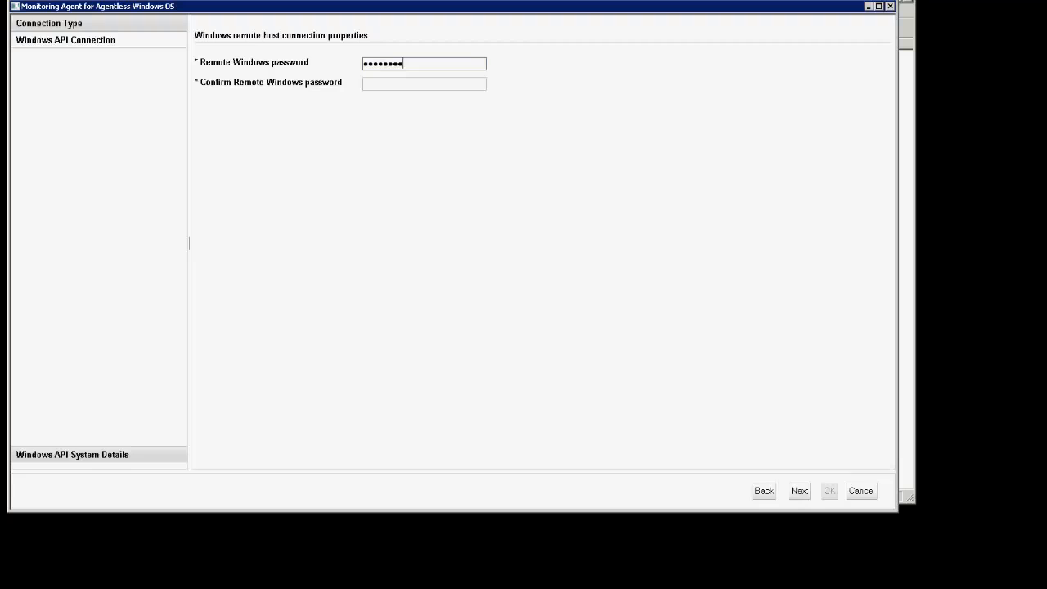
Step: Confirm the remote Windows password and continue to the managed system details
click(424, 83)
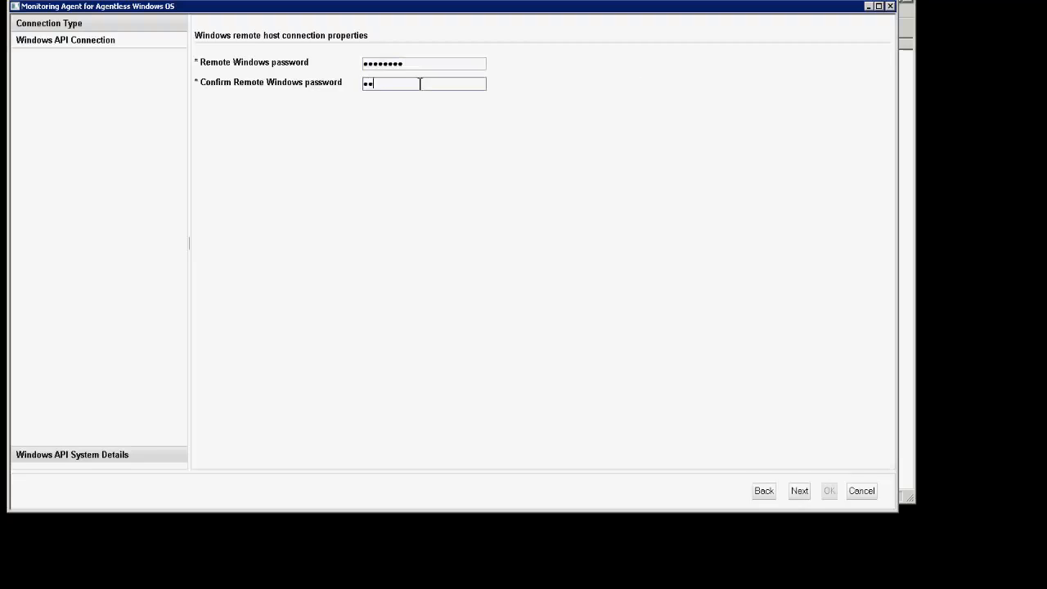
text(•••••)
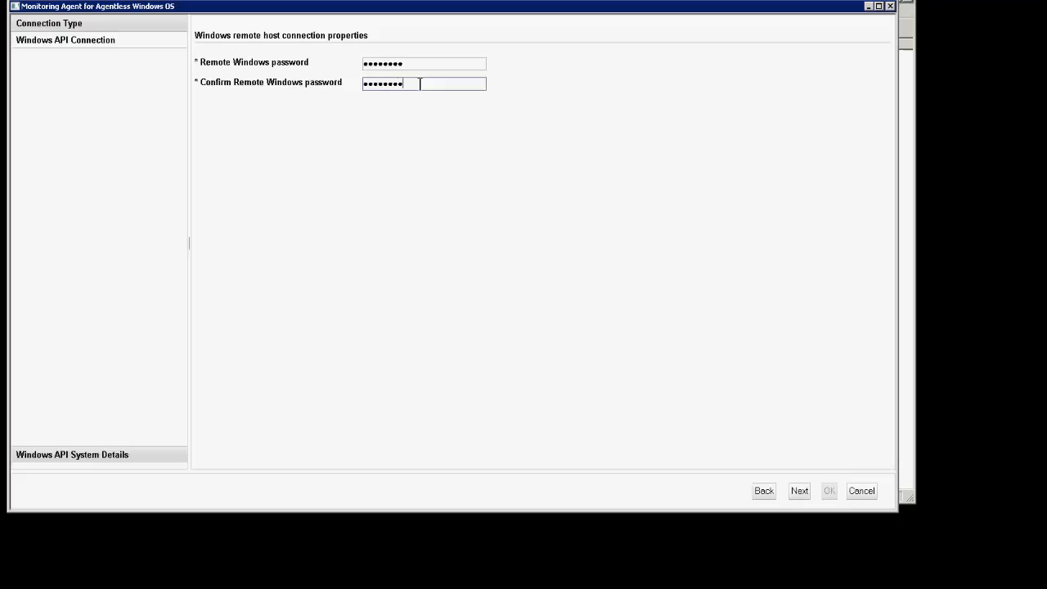
click(799, 491)
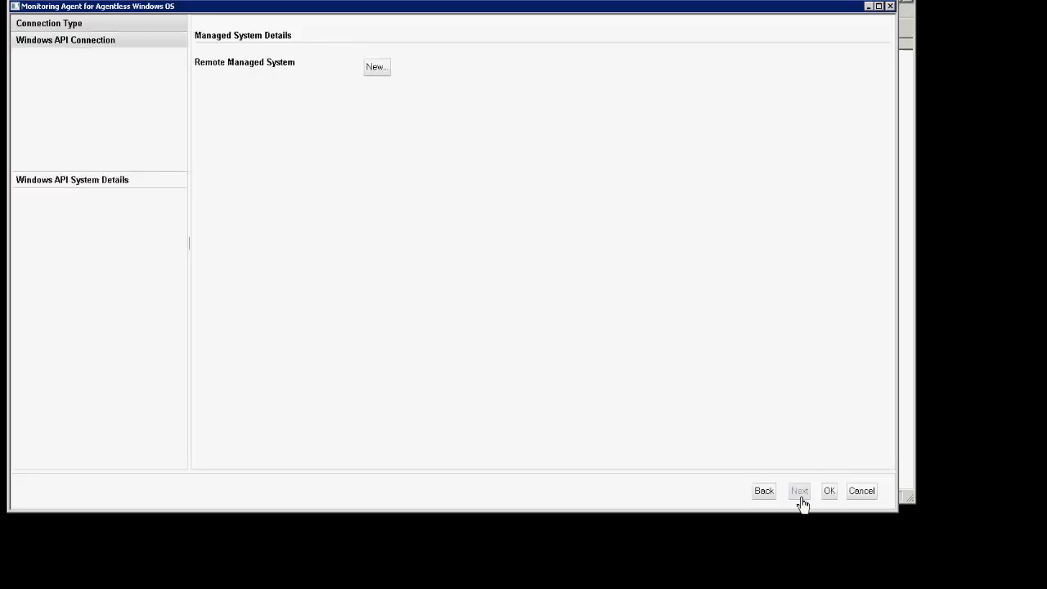
click(377, 66)
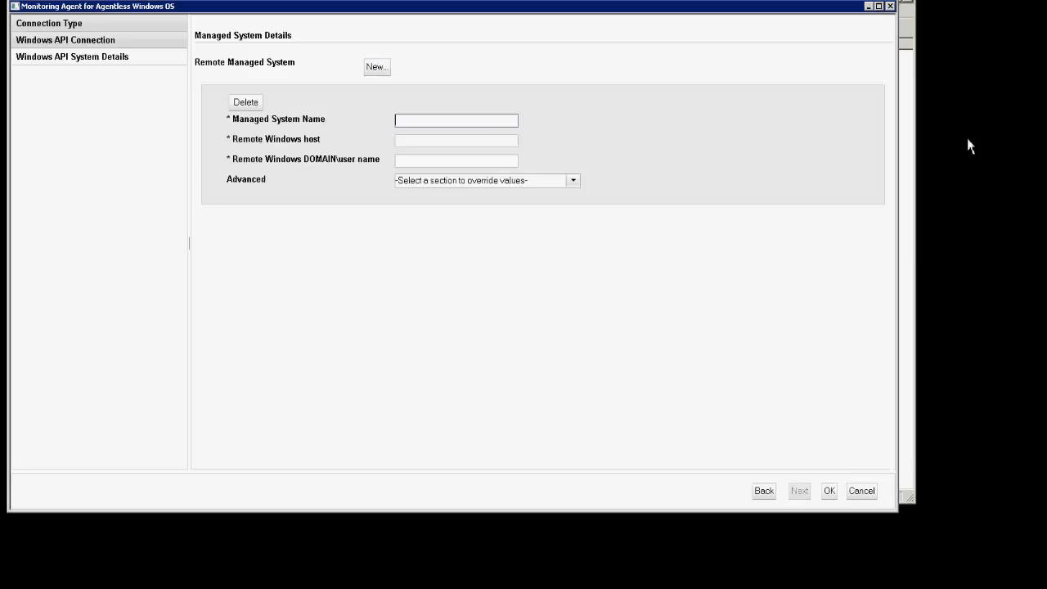
text(n)
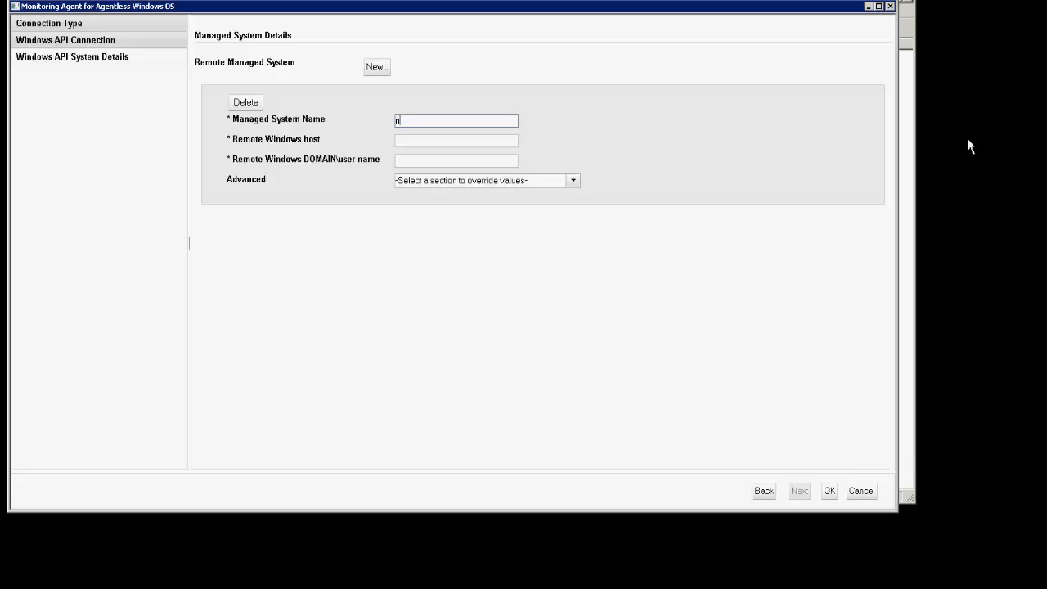
text(c9)
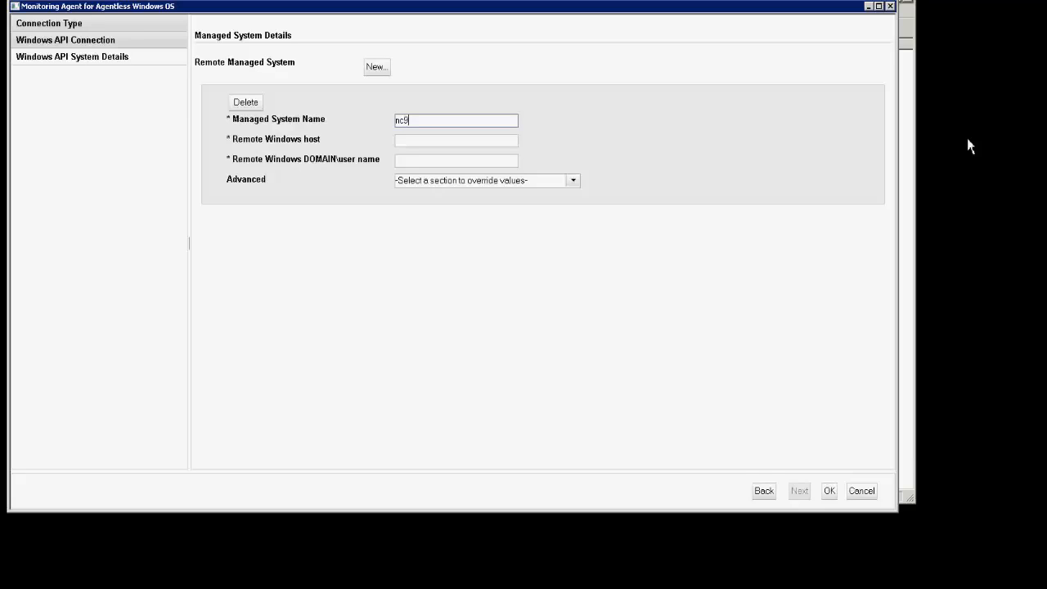
text(05)
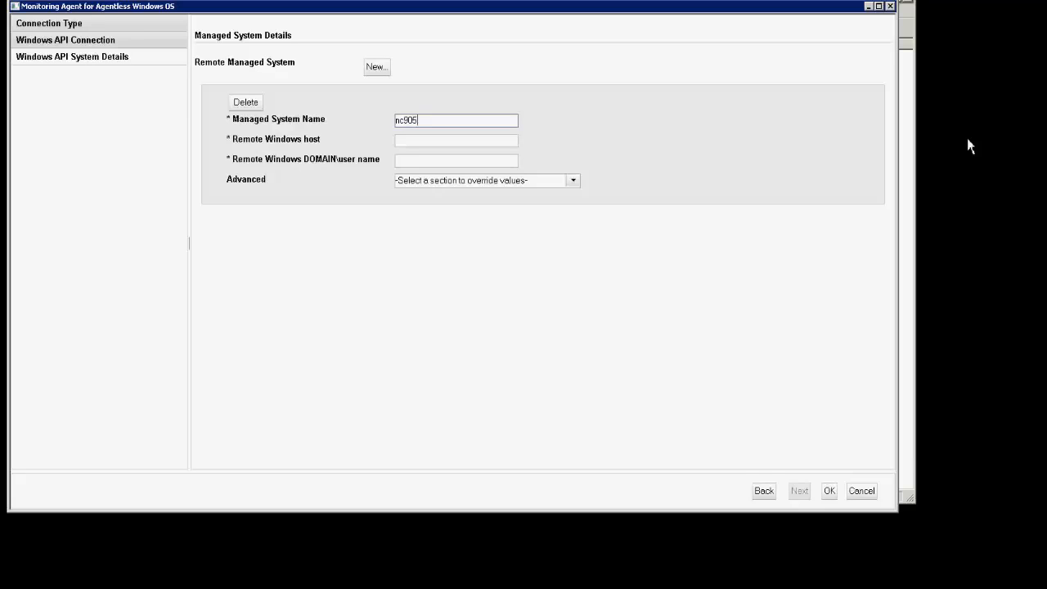
text(3)
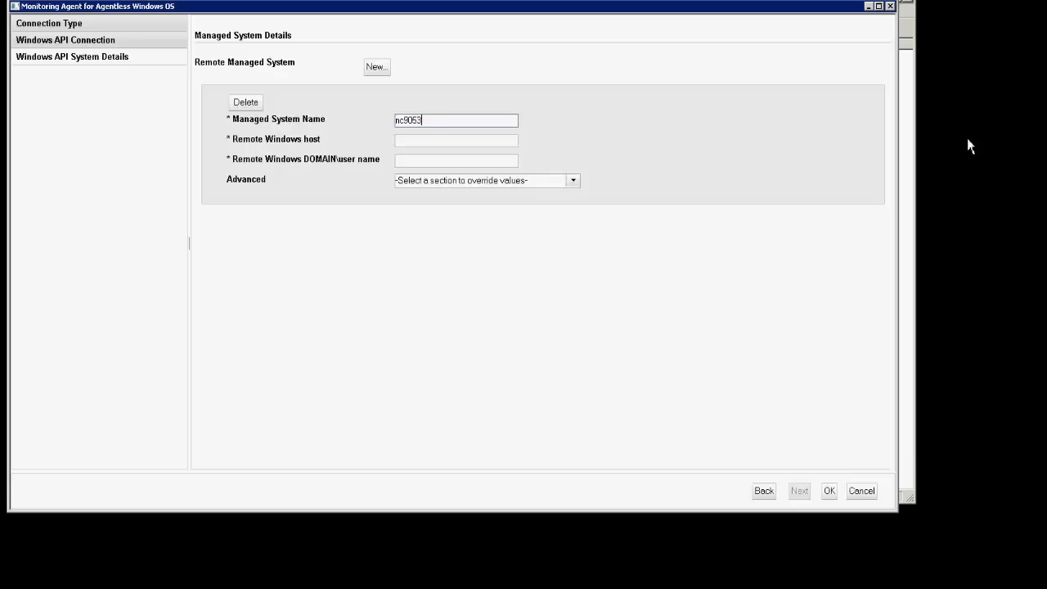
text(11)
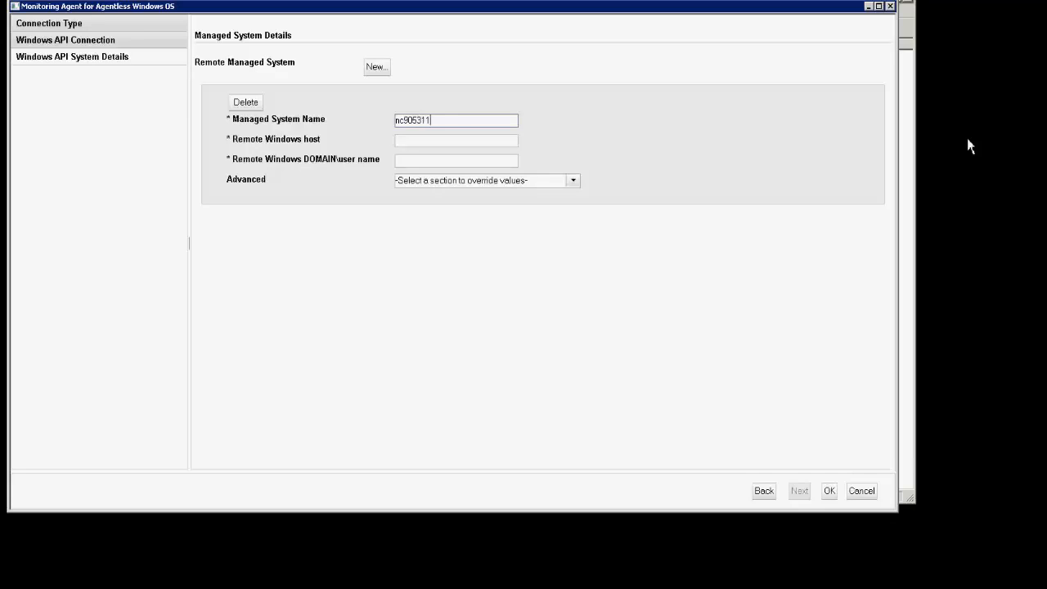
text(4027)
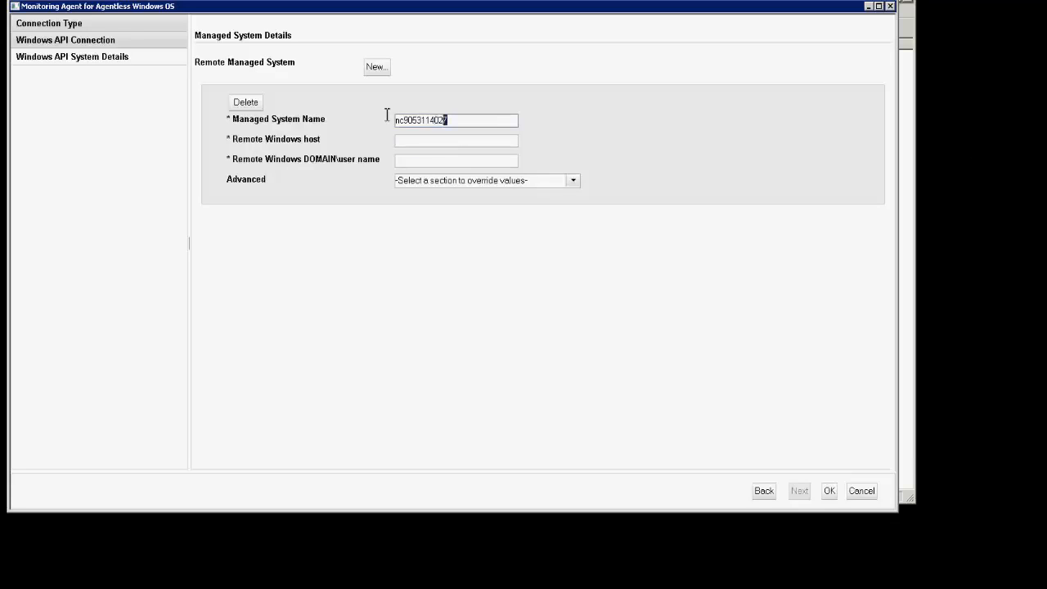
triple_click(455, 120)
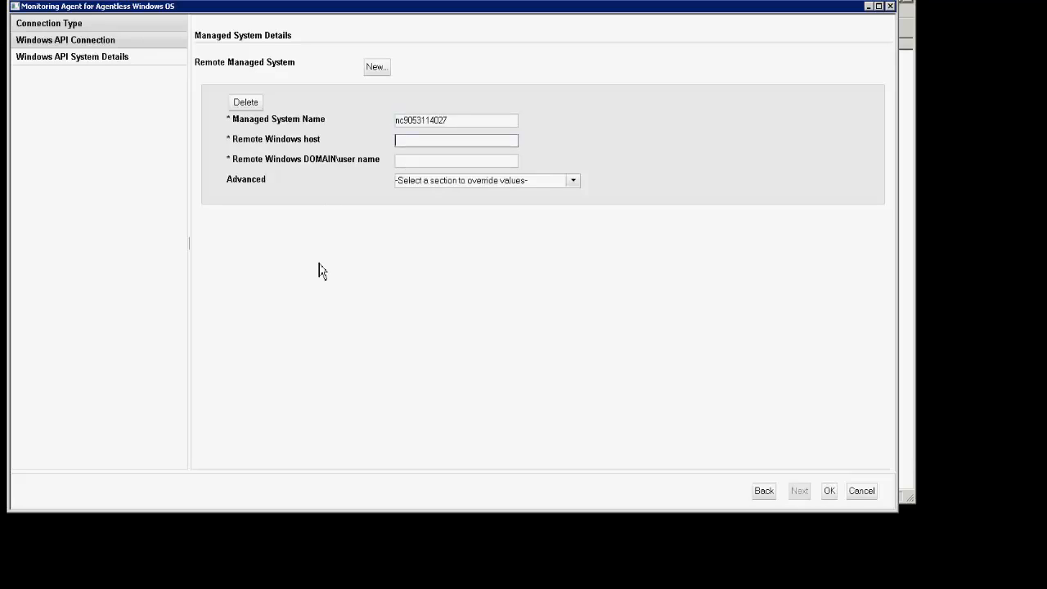
Step: Enter host nc9053114027.tivlab.austin.ibm.com and user name administrator for the managed system
text(nc9053114027.tivla)
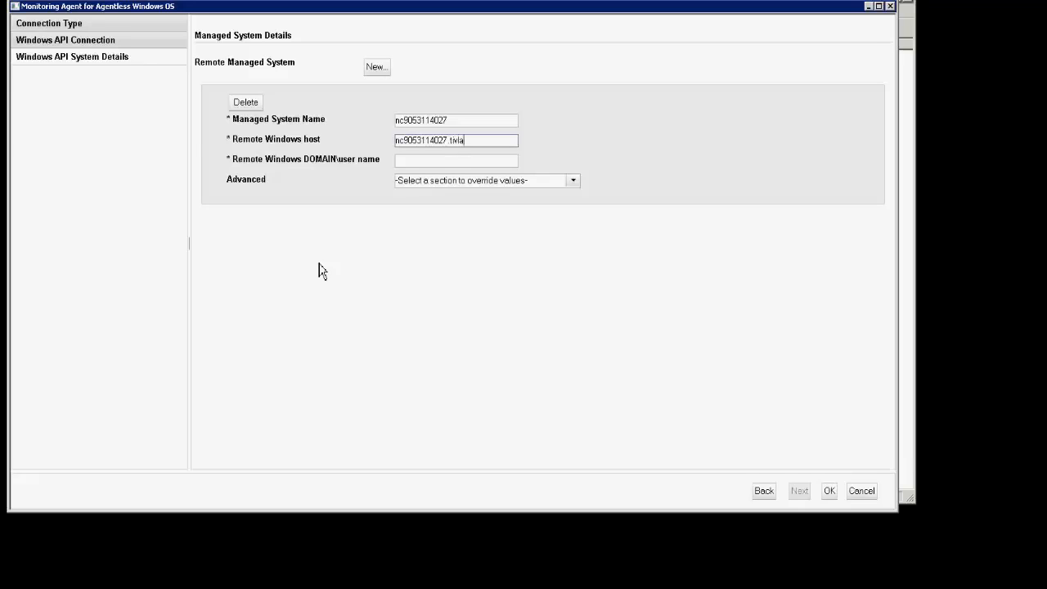
text(b)
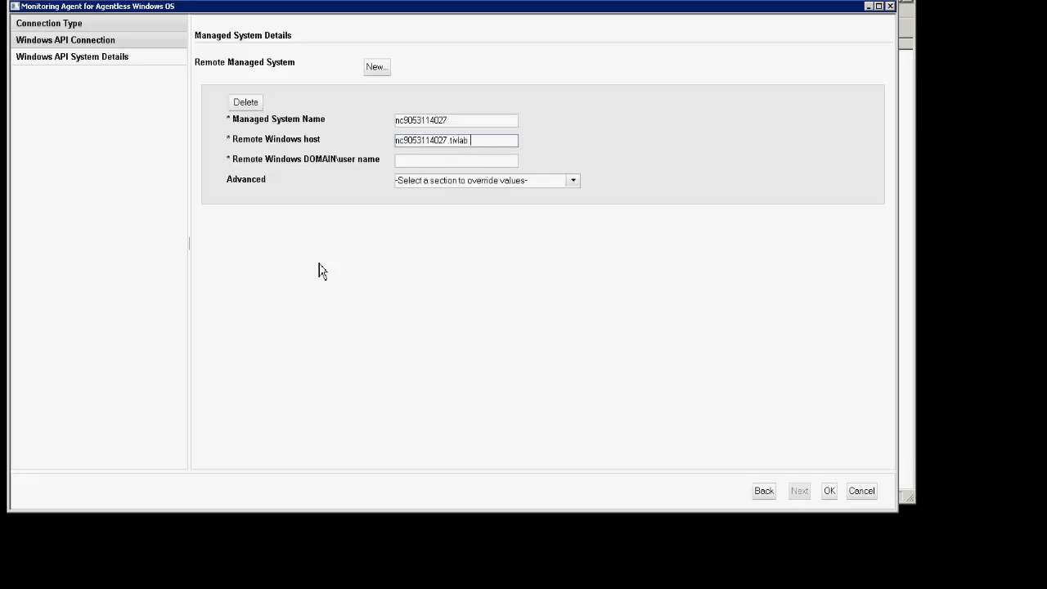
text(austin.ibm.com)
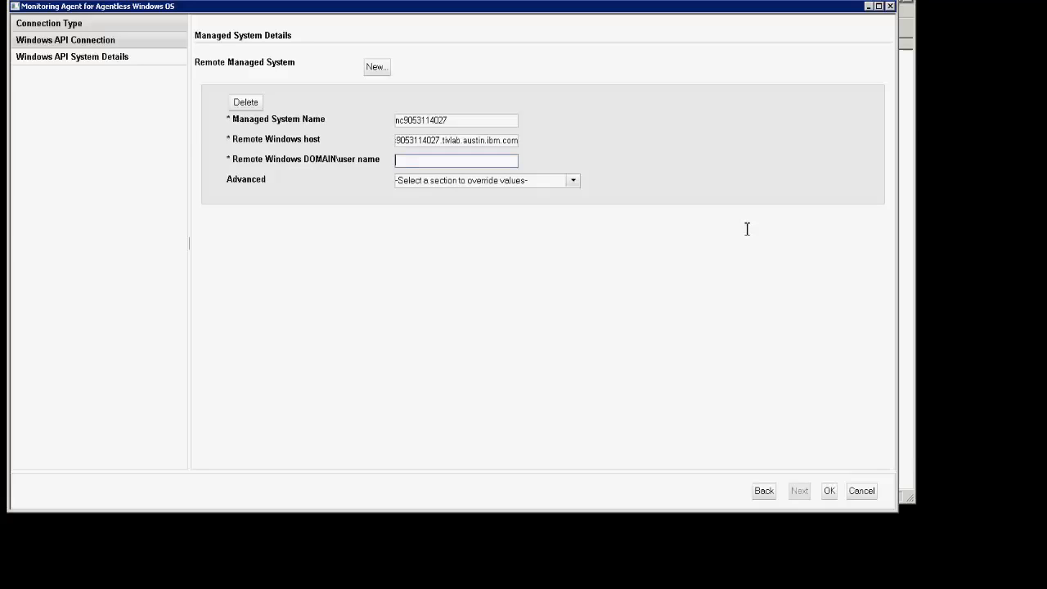
text(administrator)
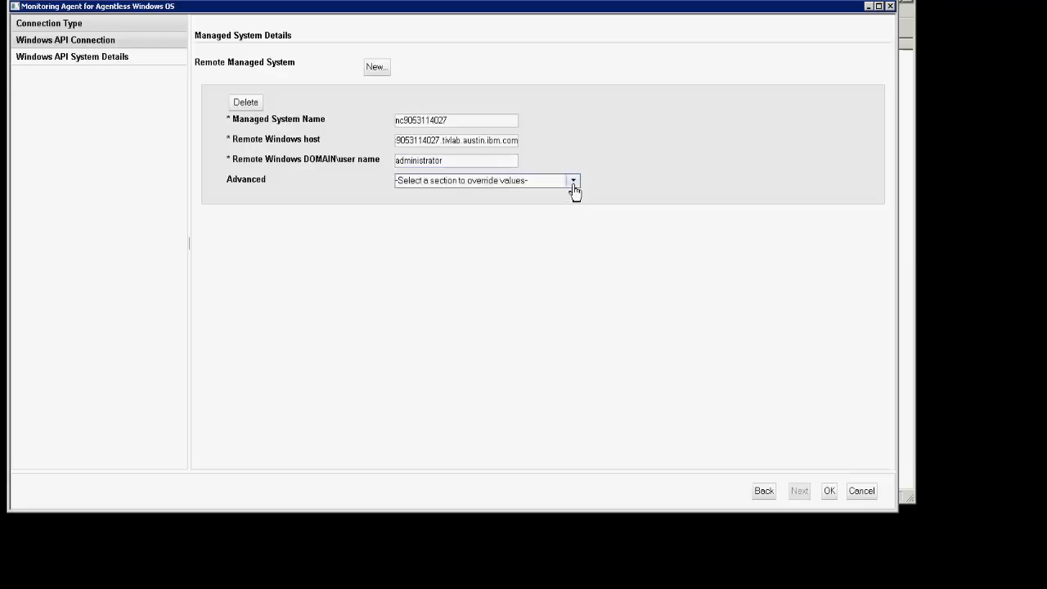
Step: Override the Windows API connection settings for the remote system and save the agent configuration
click(573, 180)
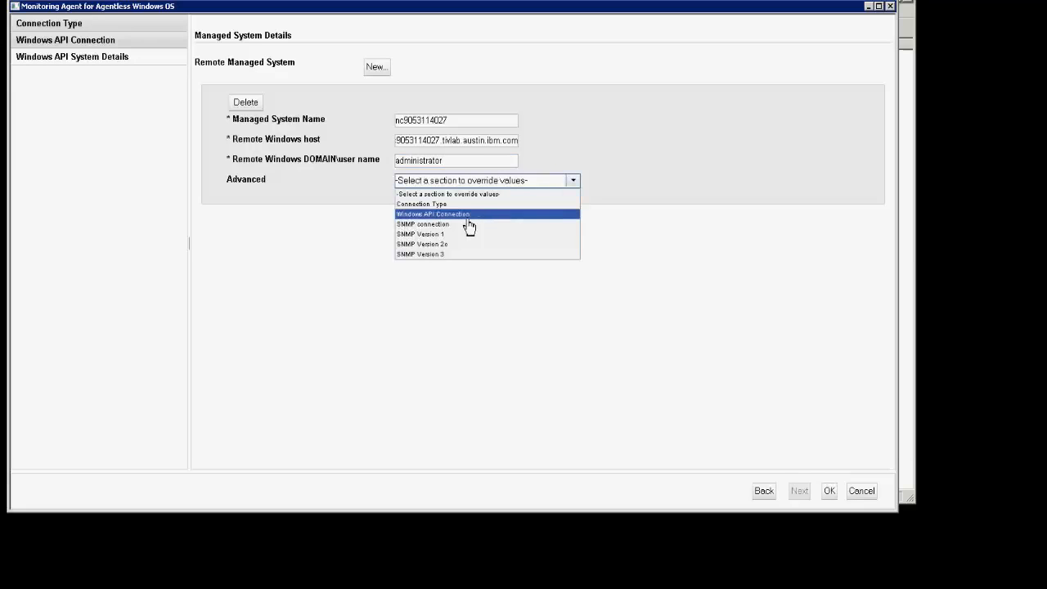
click(432, 213)
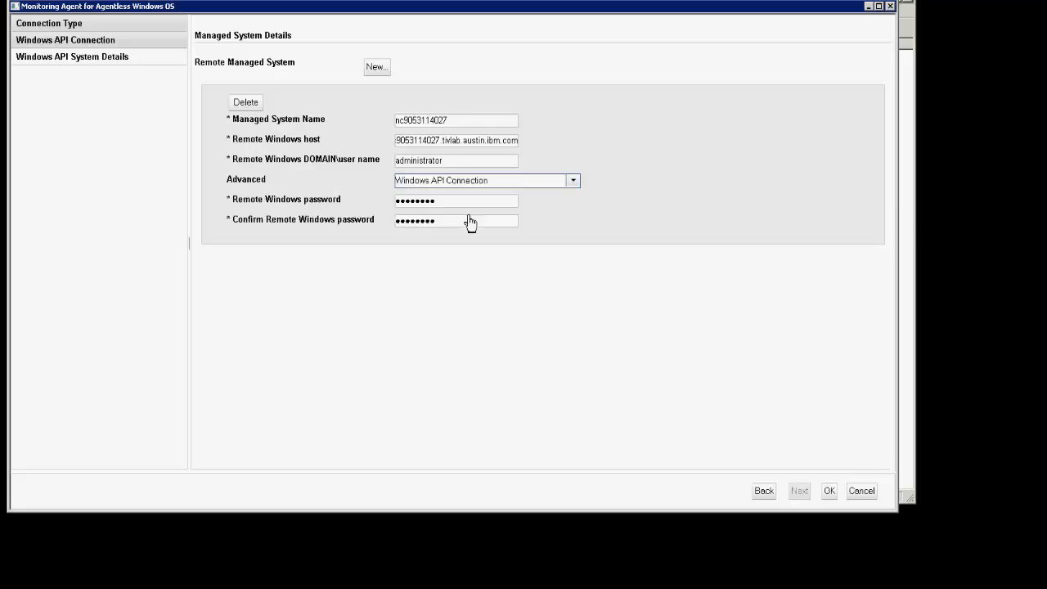
mouse_move(830, 491)
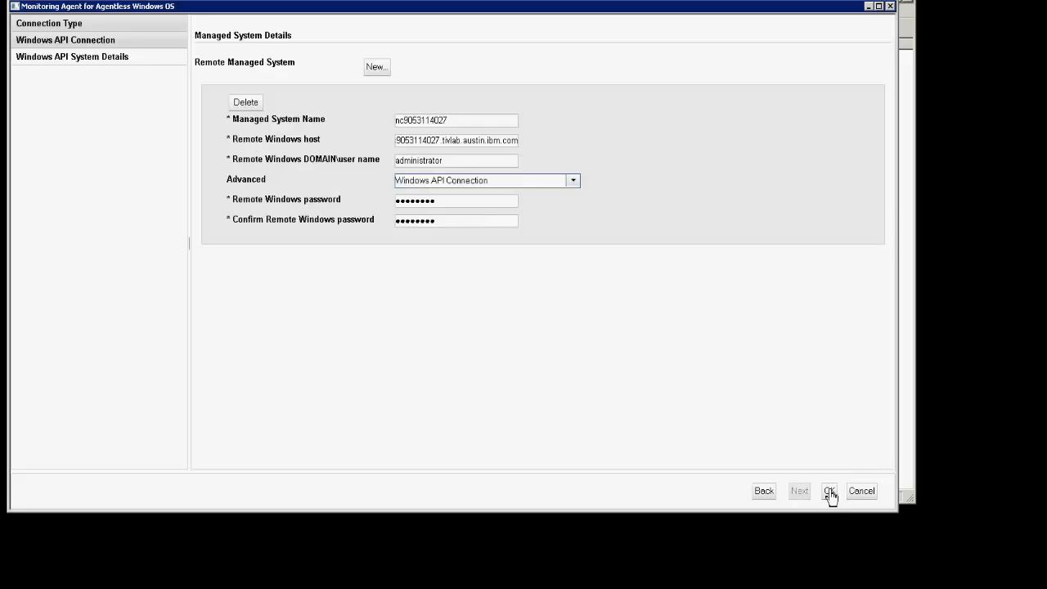
click(829, 491)
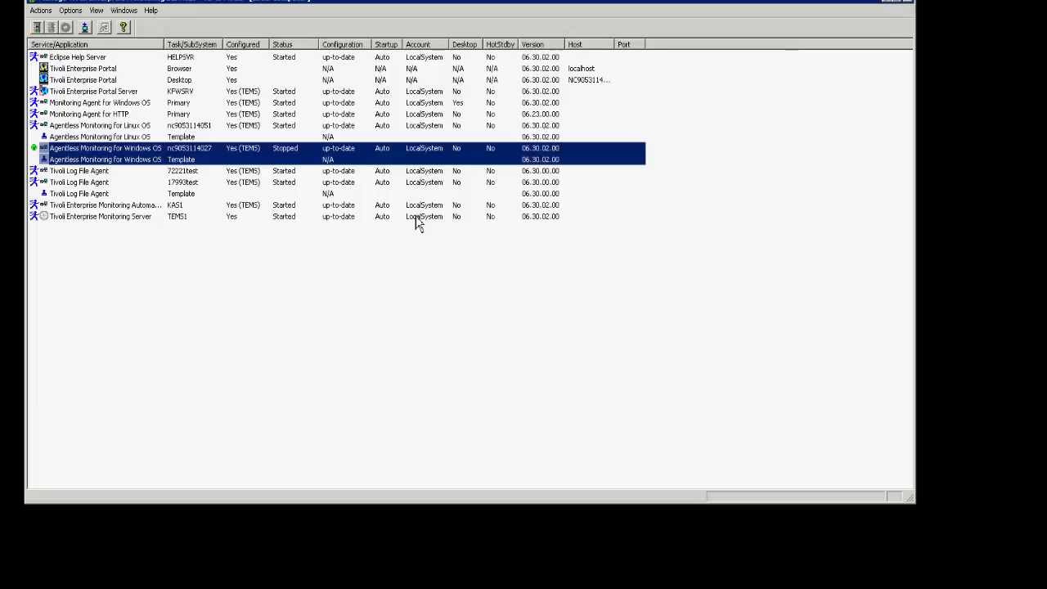
mouse_move(209, 154)
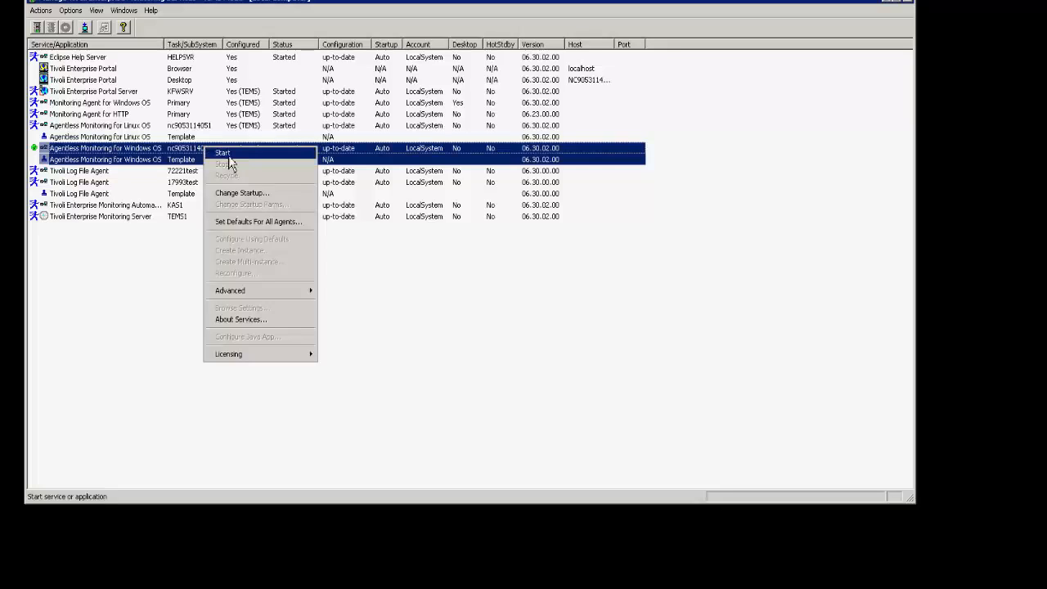
click(223, 153)
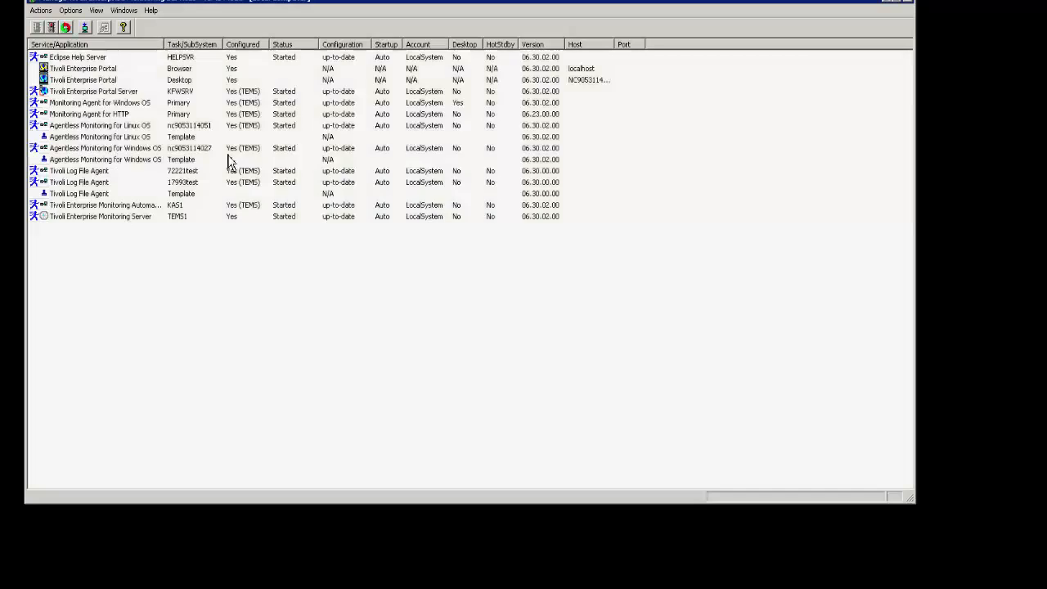
mouse_move(485, 468)
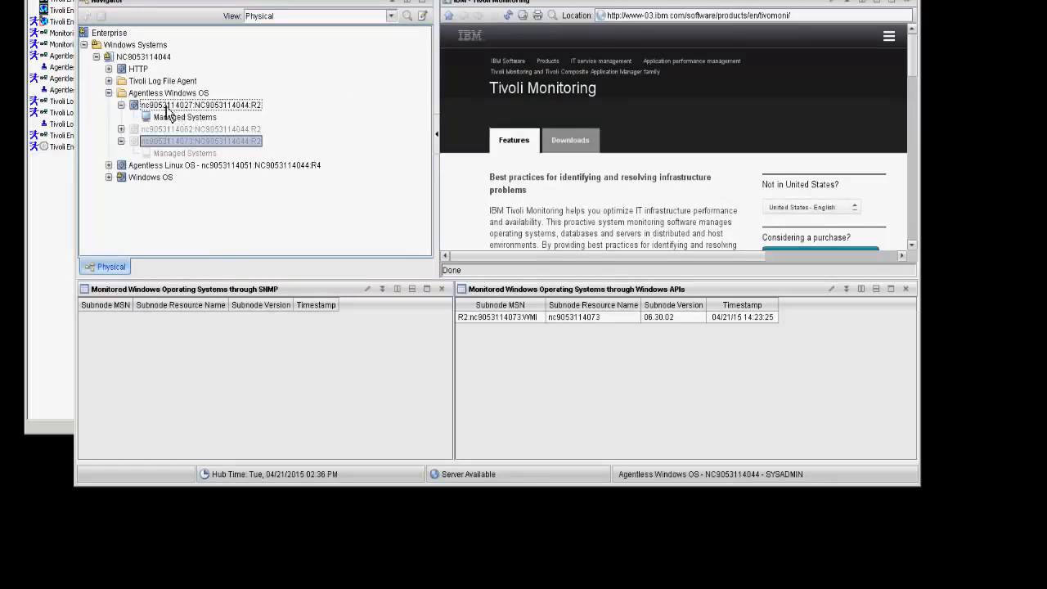
click(199, 105)
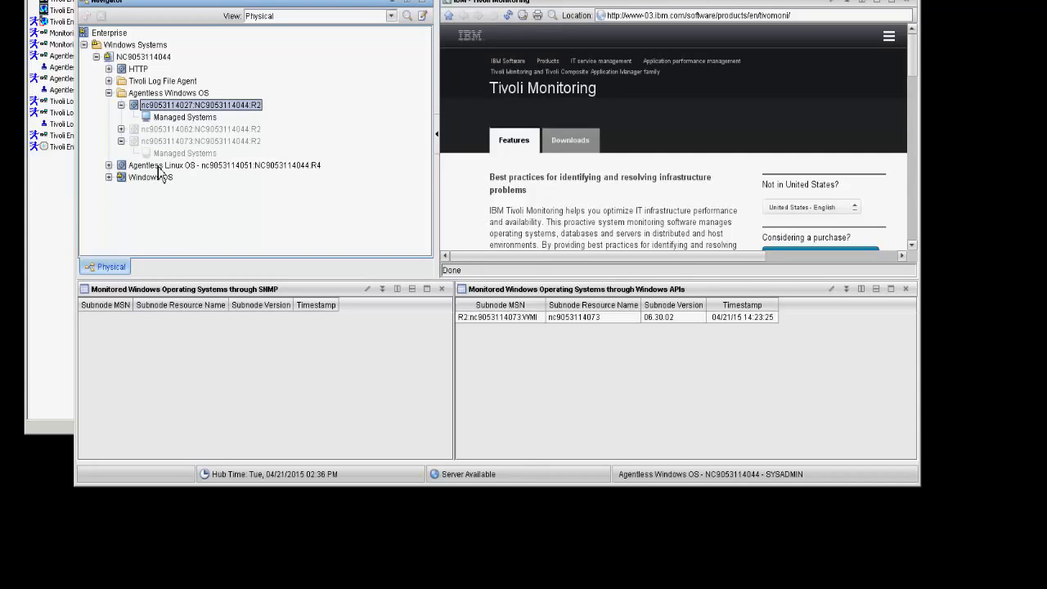
click(200, 128)
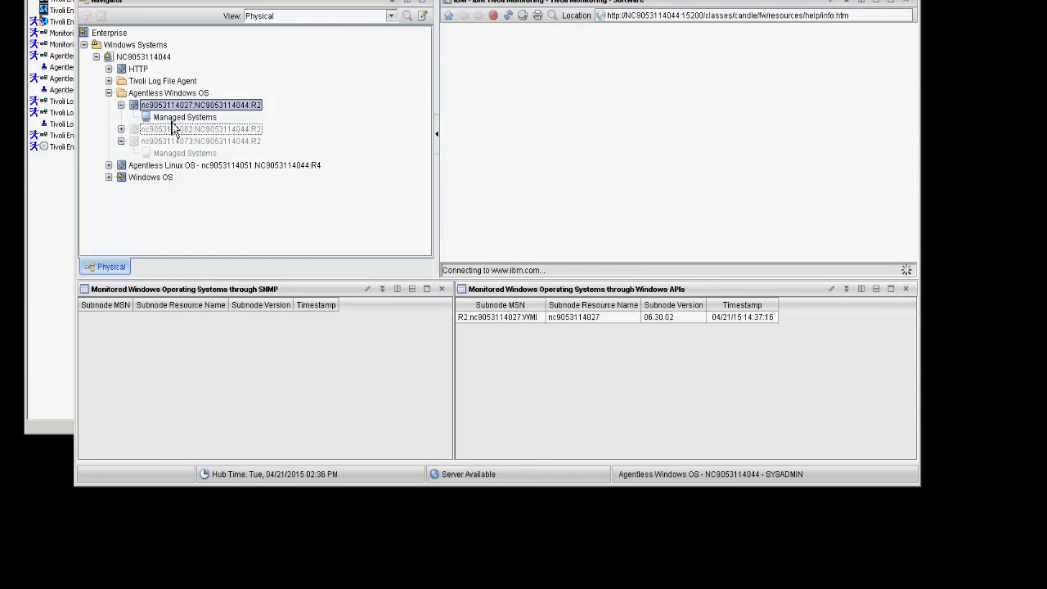
click(184, 116)
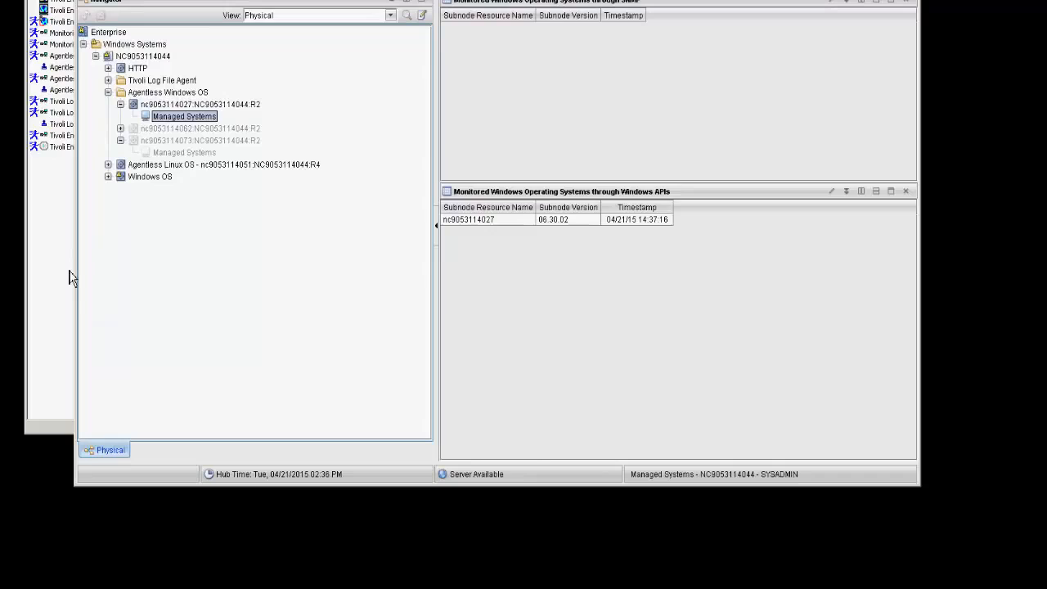
mouse_move(87, 342)
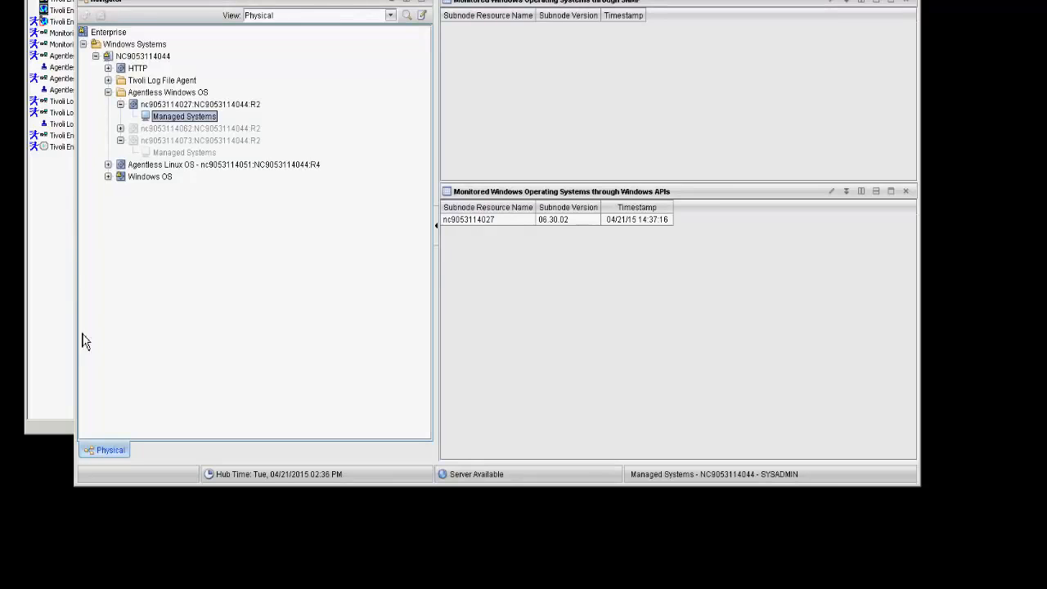